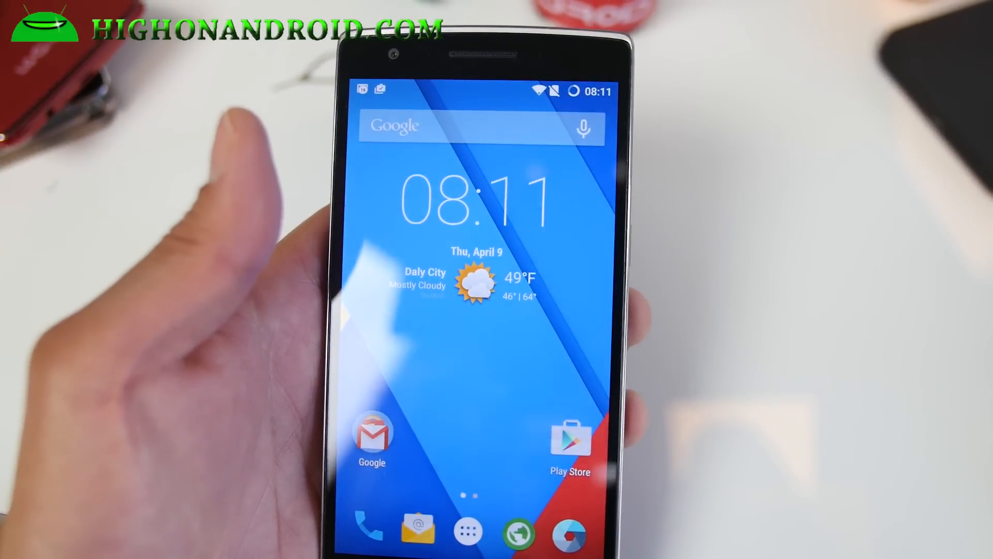
- Bring up the app drawer from the dock to show all installed apps
click(467, 533)
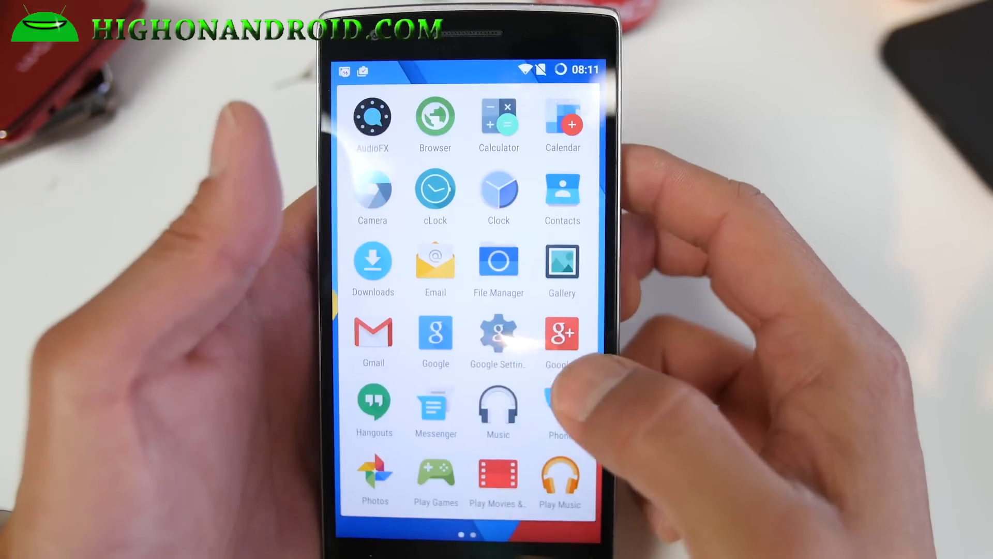